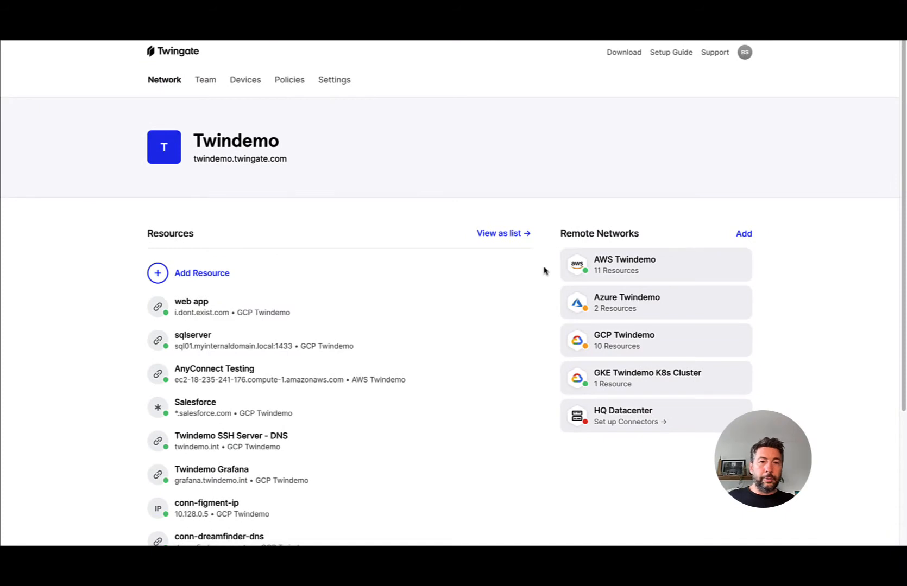
mouse_move(116, 245)
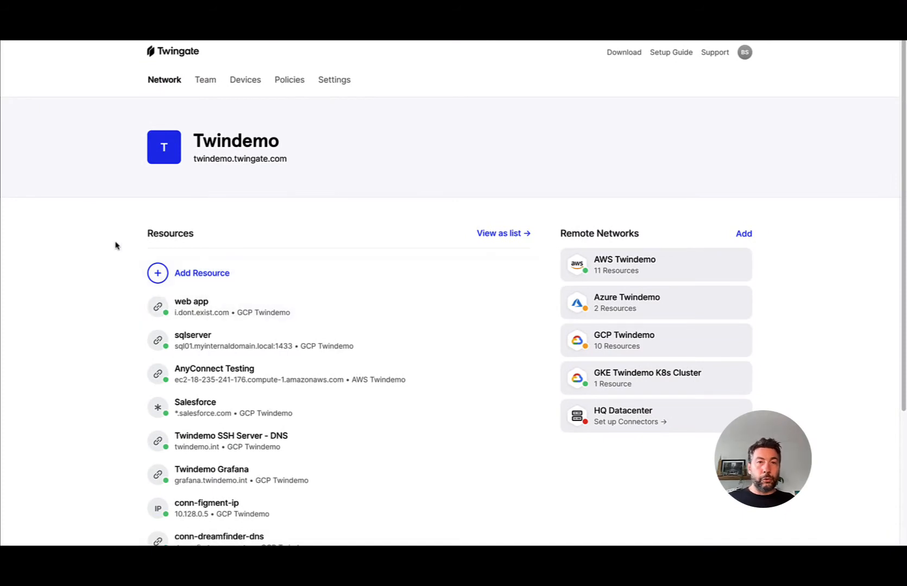
mouse_move(66, 277)
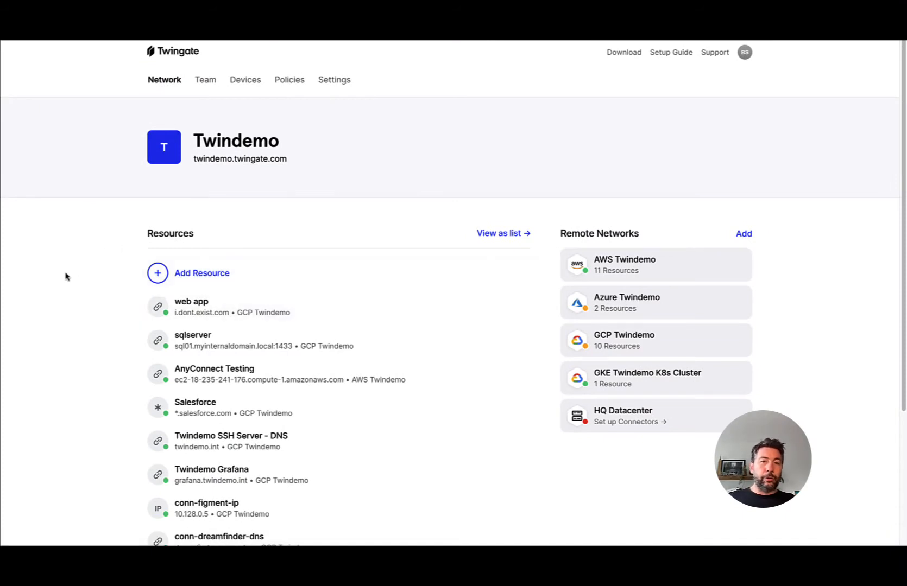
mouse_move(143, 225)
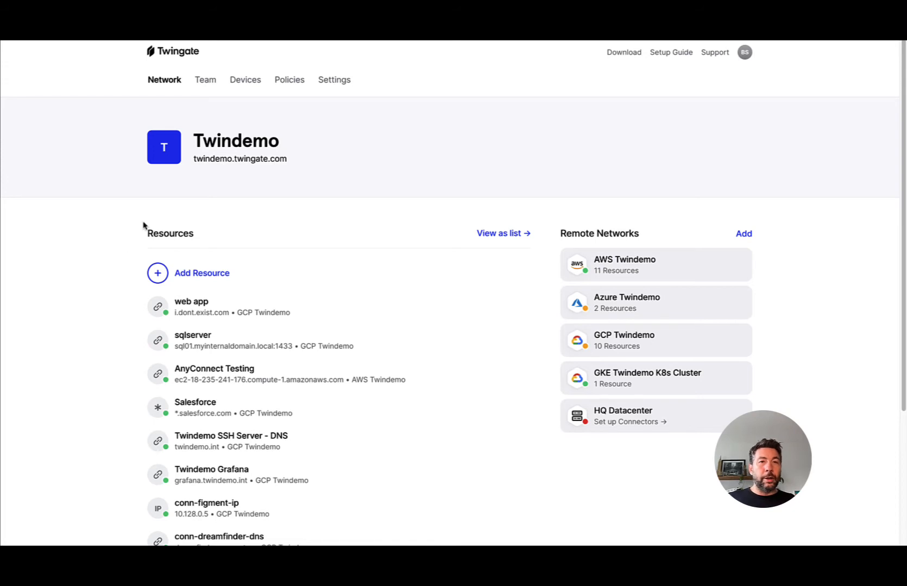
mouse_move(145, 211)
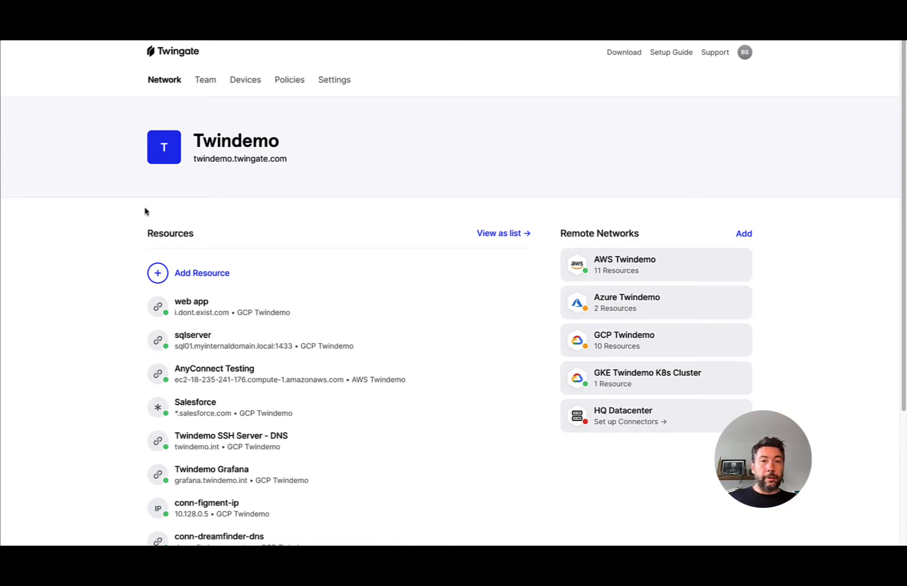
Step: Go to Settings > Reports and show the Network Events reports list
left_click(333, 79)
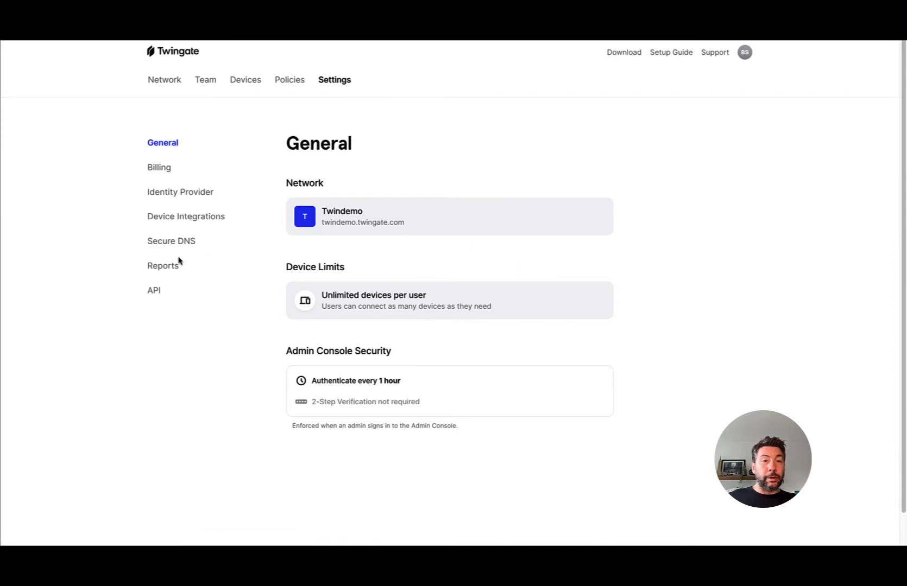
mouse_move(162, 273)
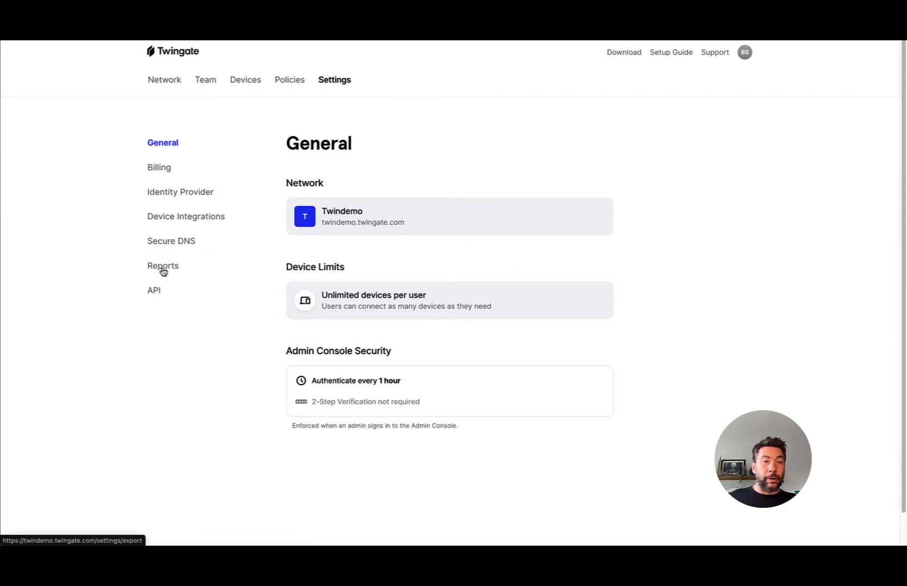
left_click(163, 265)
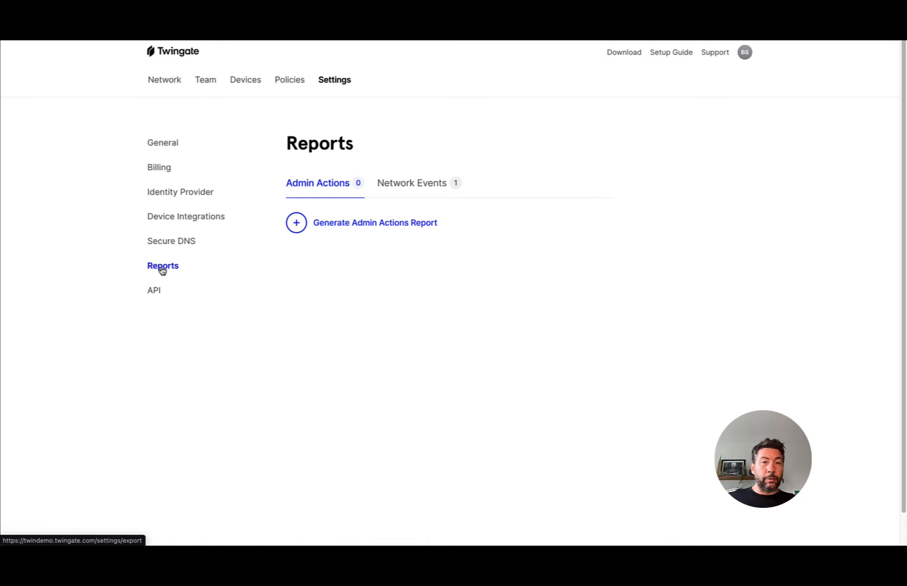
left_click(412, 184)
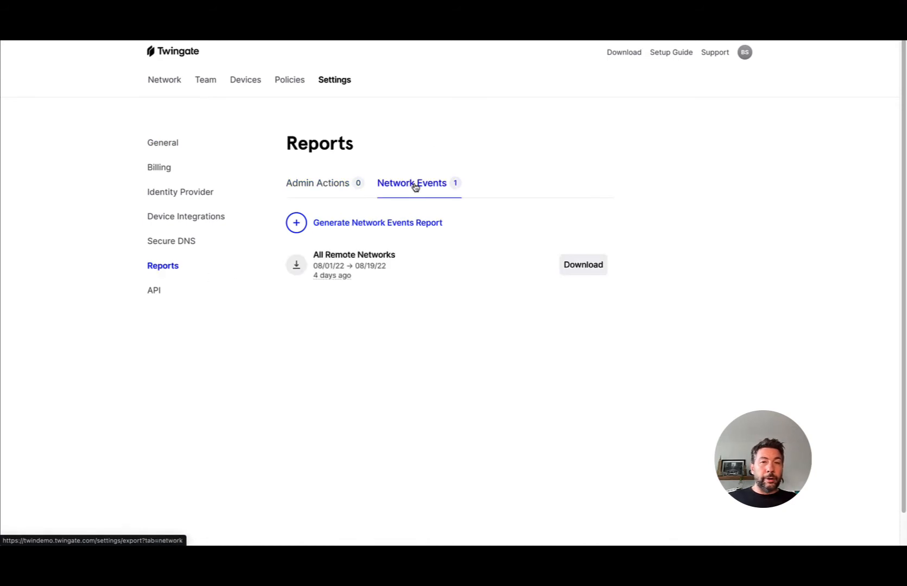
mouse_move(314, 274)
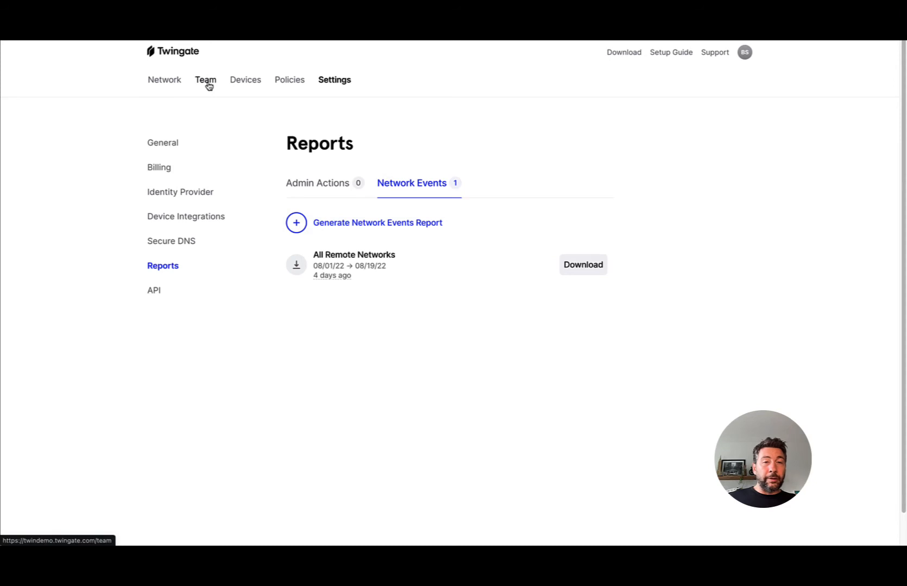
Step: From the Team users list, open one user's Activity tab of connection events
left_click(205, 80)
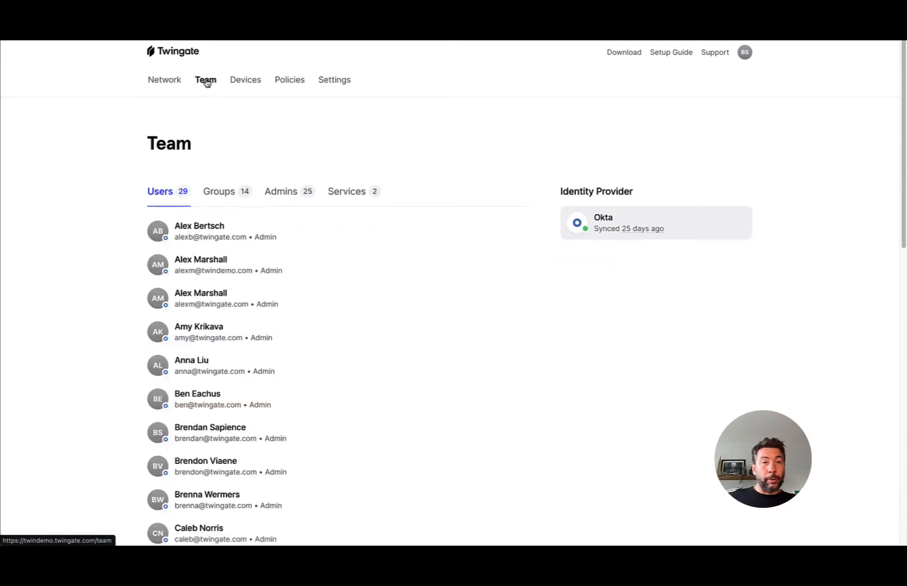
mouse_move(219, 433)
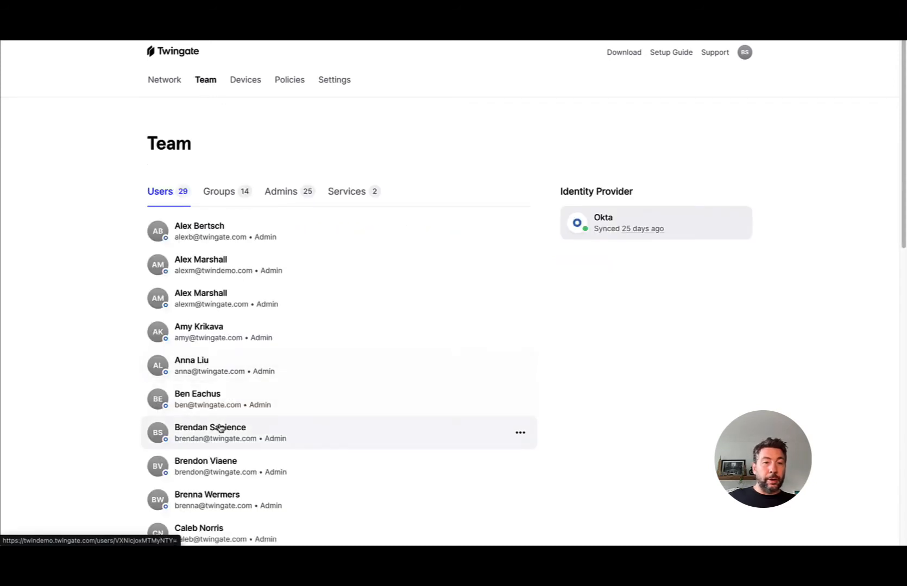
left_click(209, 432)
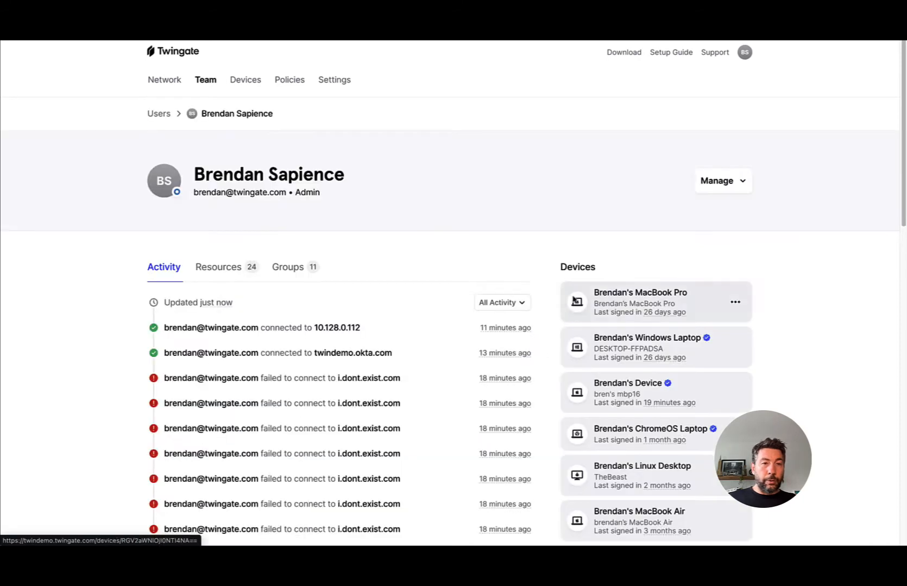
scroll("down", 3)
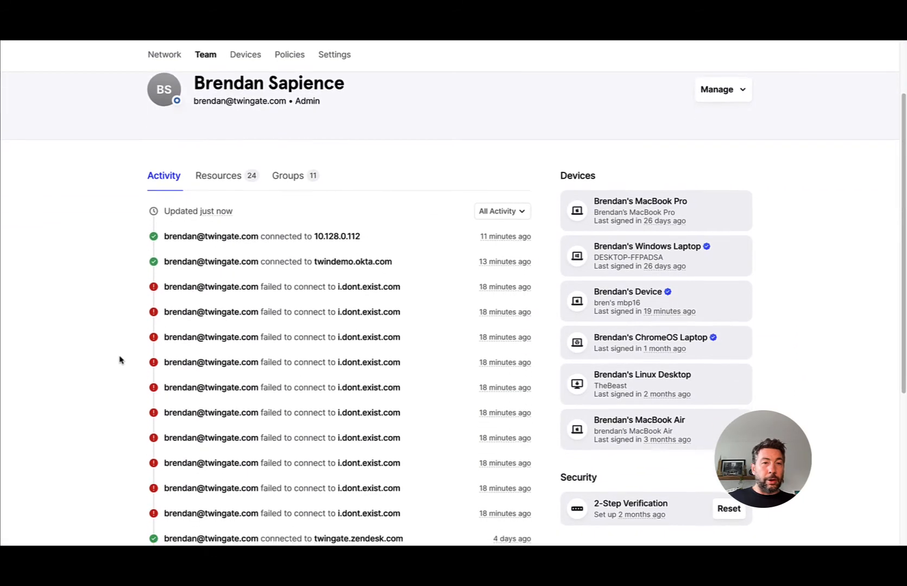
mouse_move(136, 278)
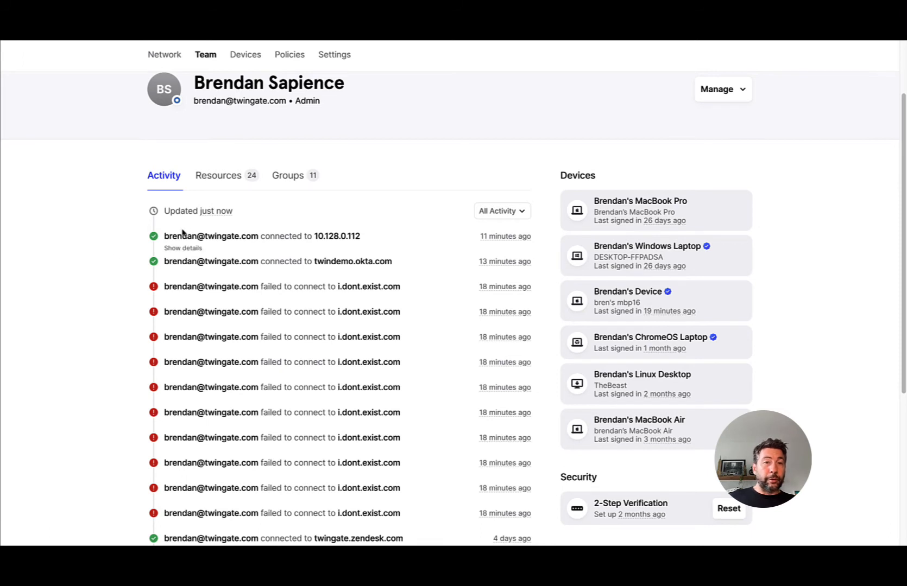
mouse_move(207, 334)
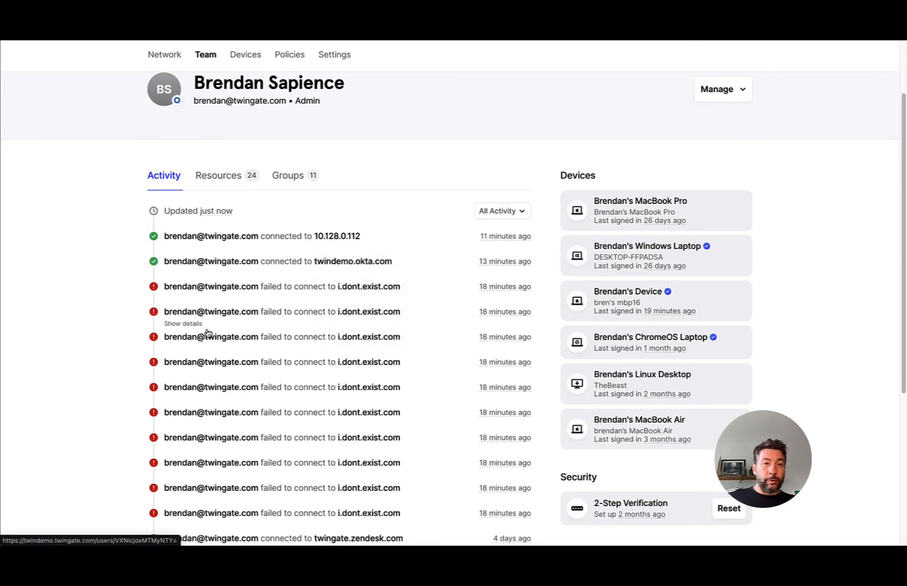
mouse_move(368, 287)
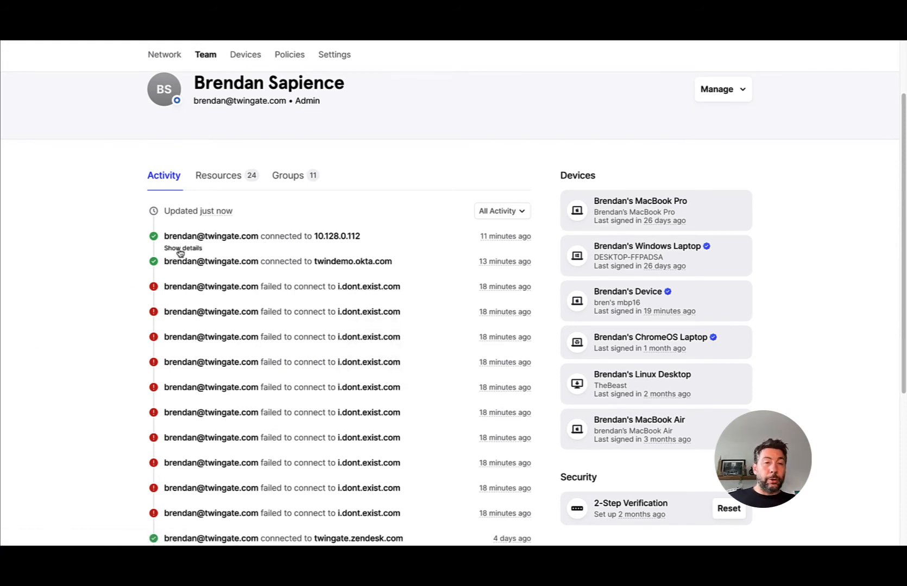
Step: Expand the successful 10.128.0.112 connection and read through its connection path and event fields
left_click(182, 248)
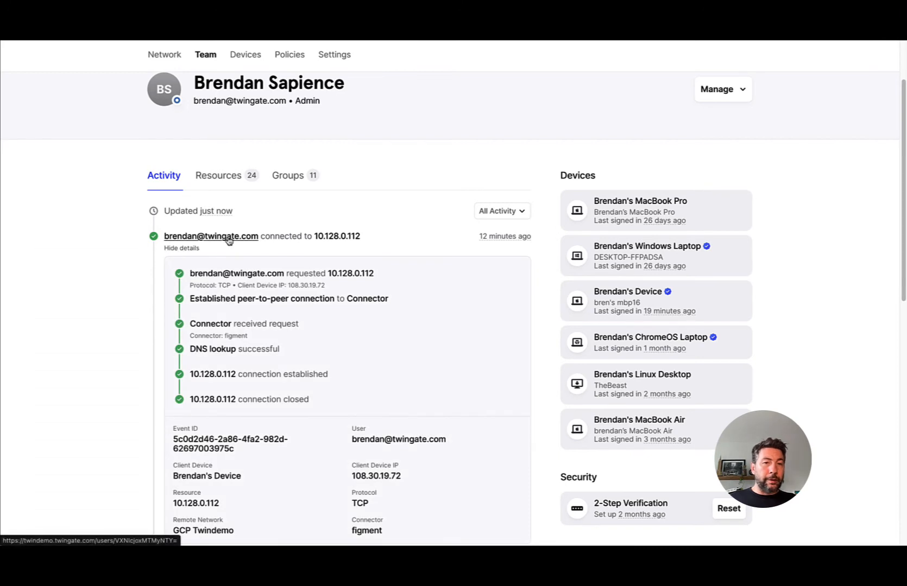
scroll("down", 3)
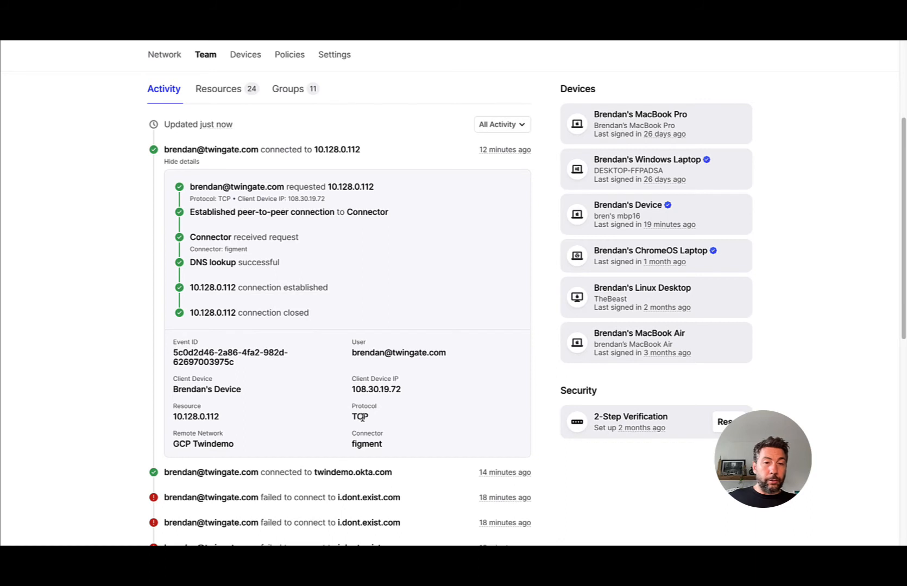
mouse_move(203, 444)
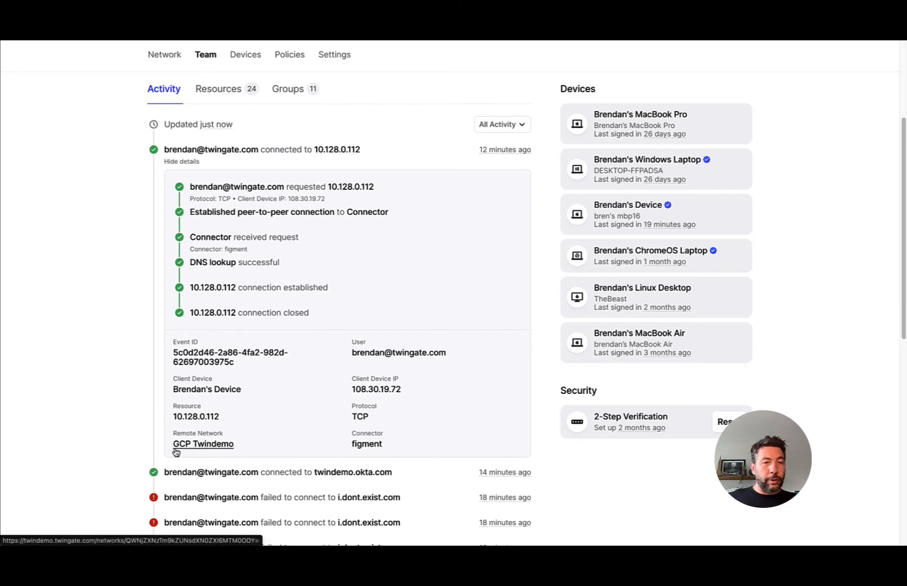
mouse_move(225, 449)
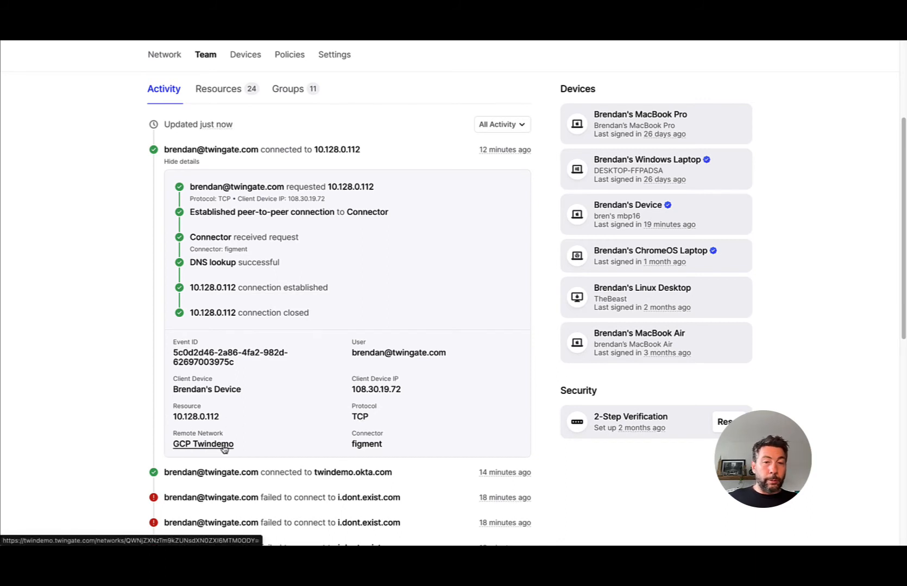
mouse_move(347, 450)
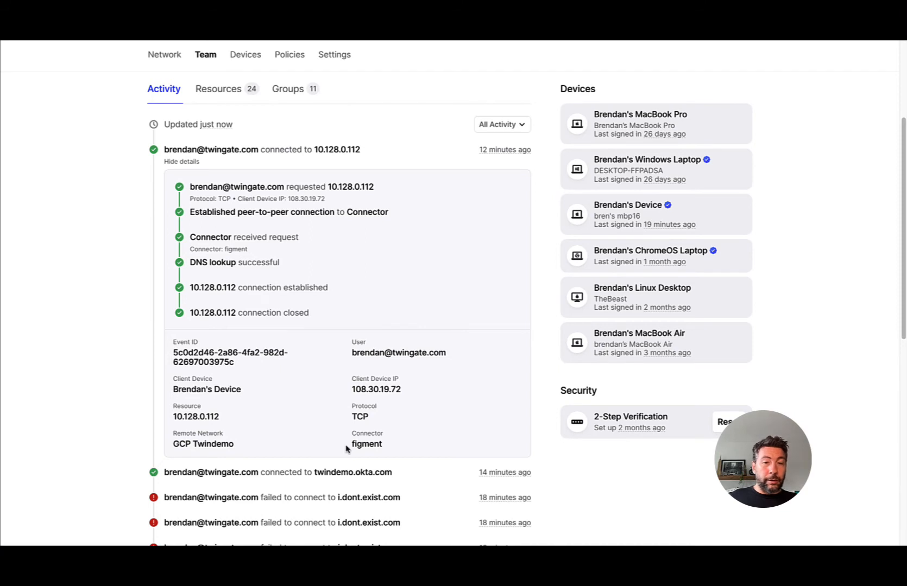
mouse_move(252, 179)
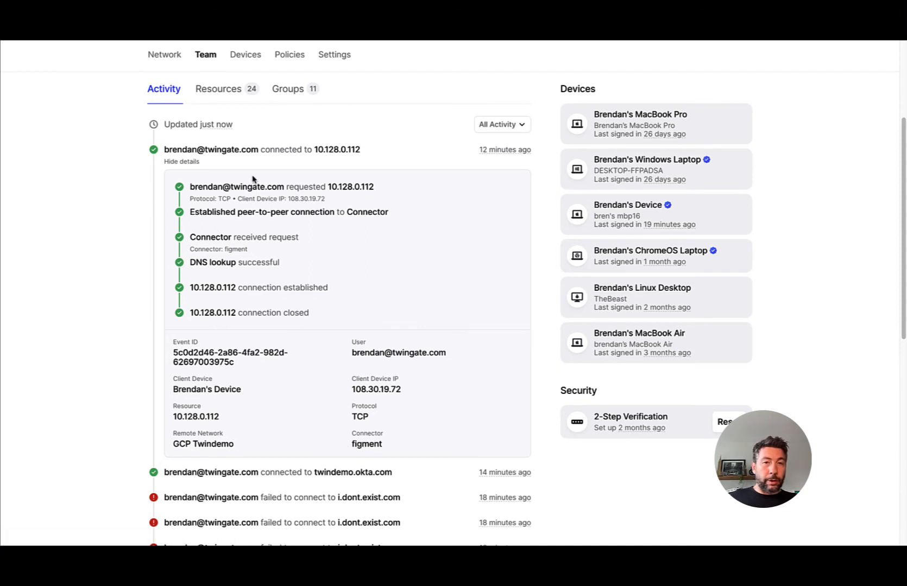
mouse_move(313, 144)
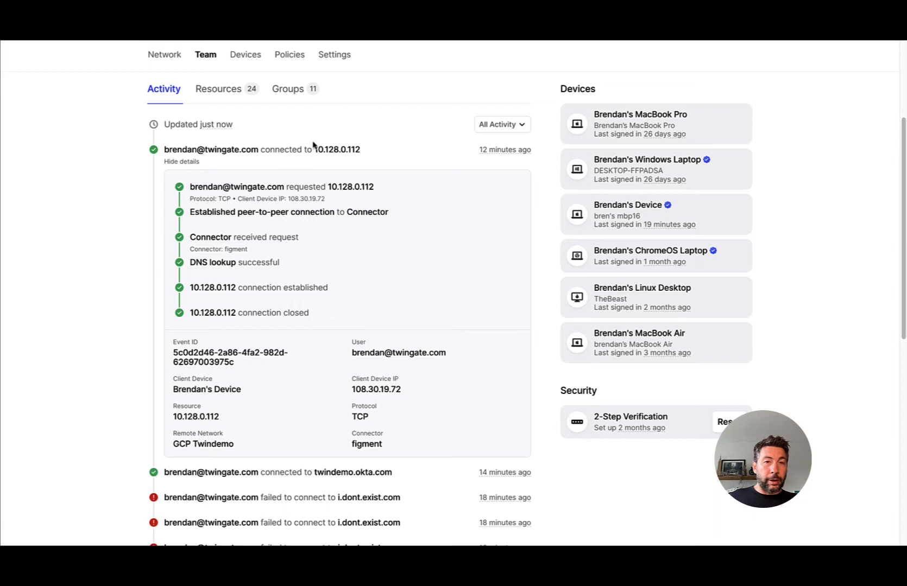
mouse_move(361, 153)
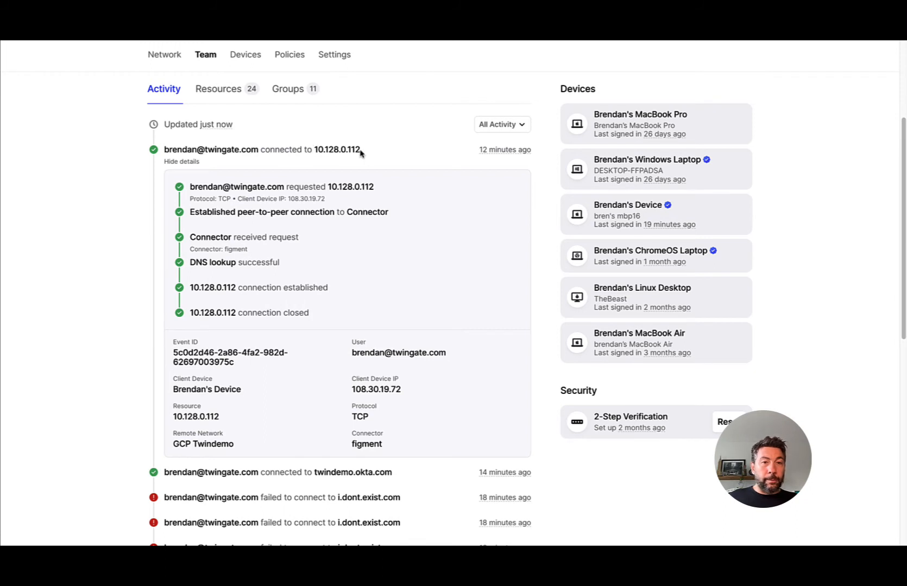
mouse_move(236, 211)
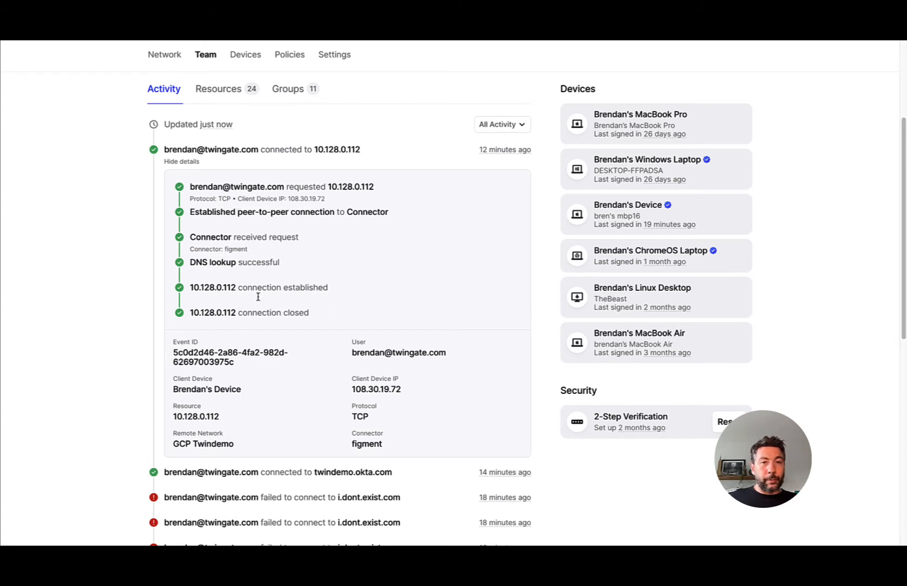
mouse_move(316, 237)
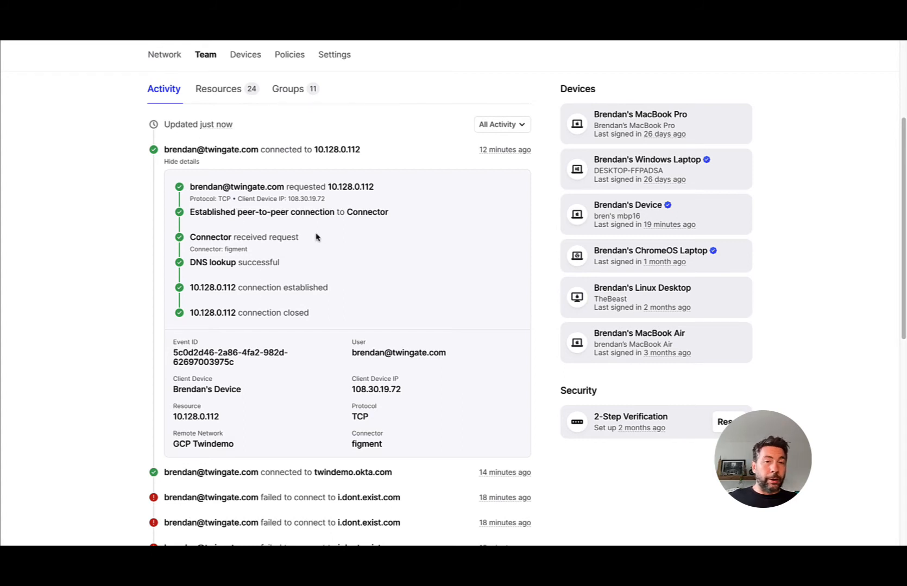
mouse_move(246, 371)
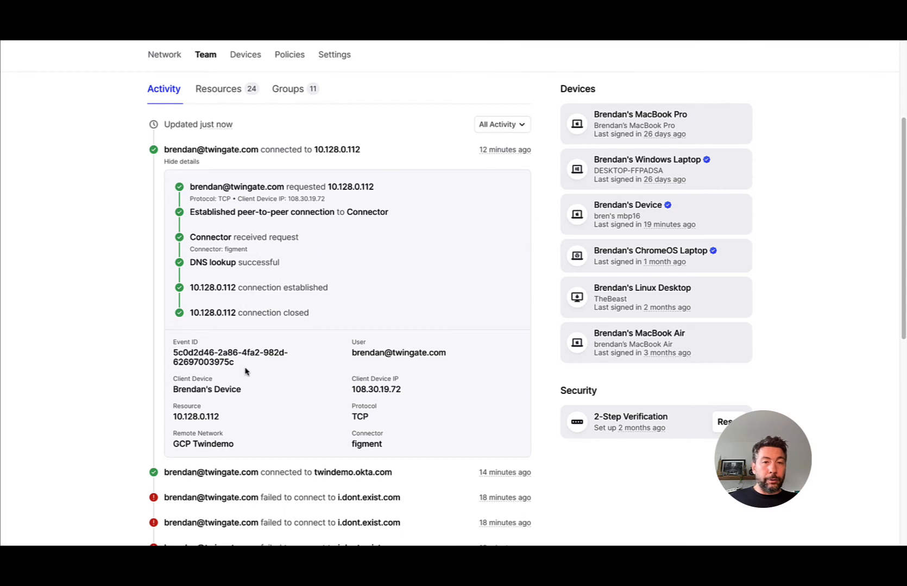
scroll("down", 3)
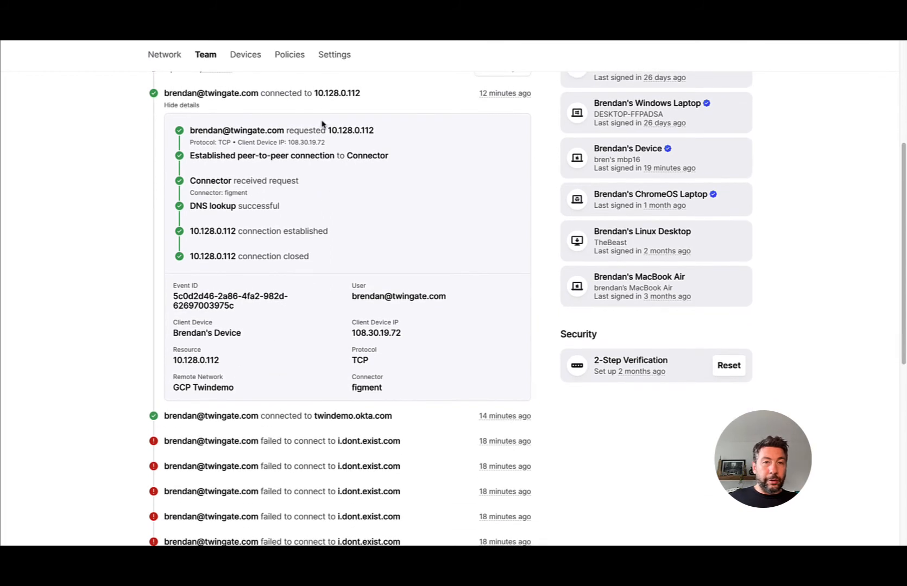
mouse_move(200, 412)
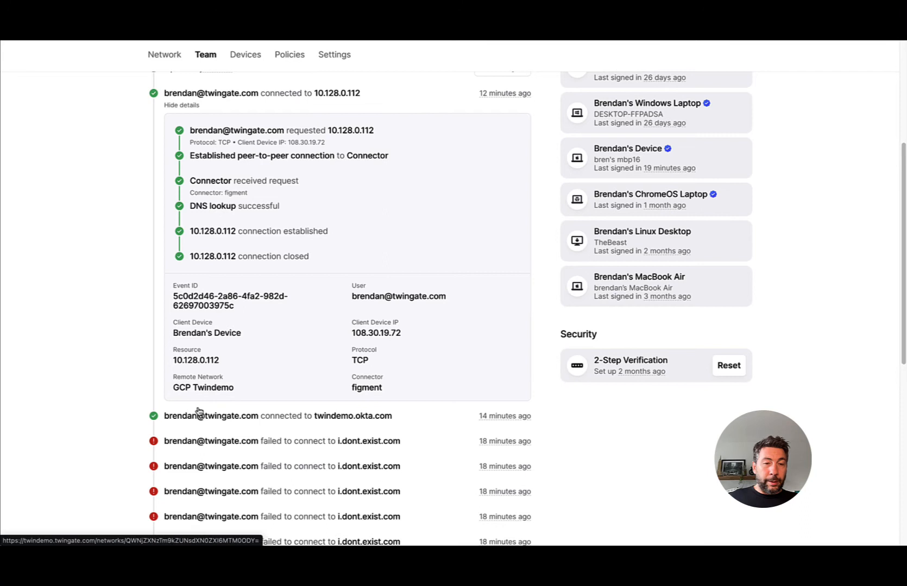
scroll("down", 3)
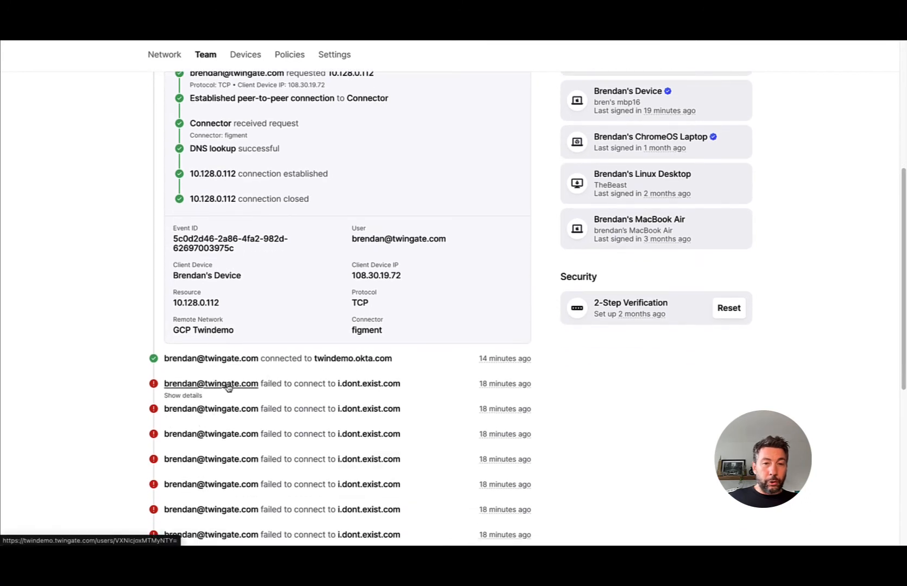
Step: Expand the failed i.dont.exist.com connection and read where DNS lookup failed and its event fields
left_click(182, 395)
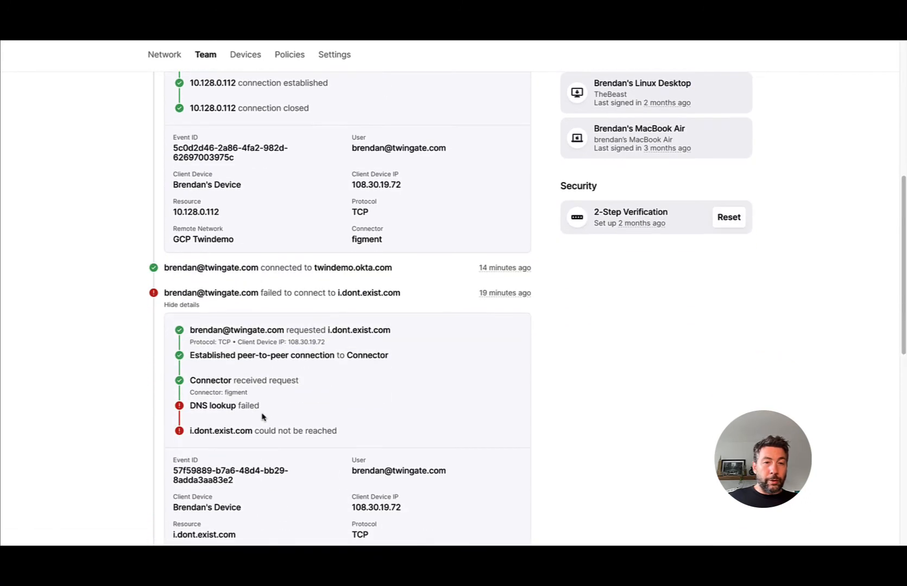
mouse_move(262, 406)
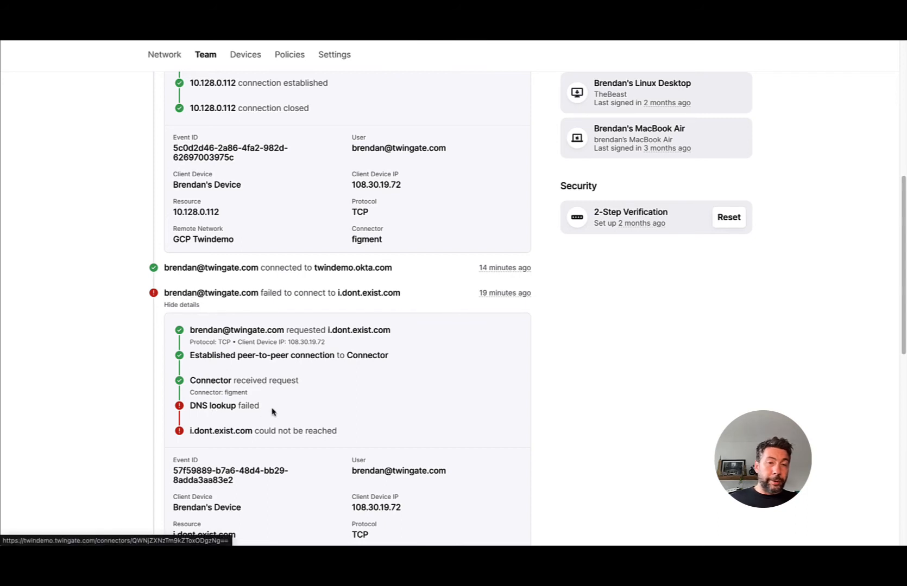
scroll("down", 3)
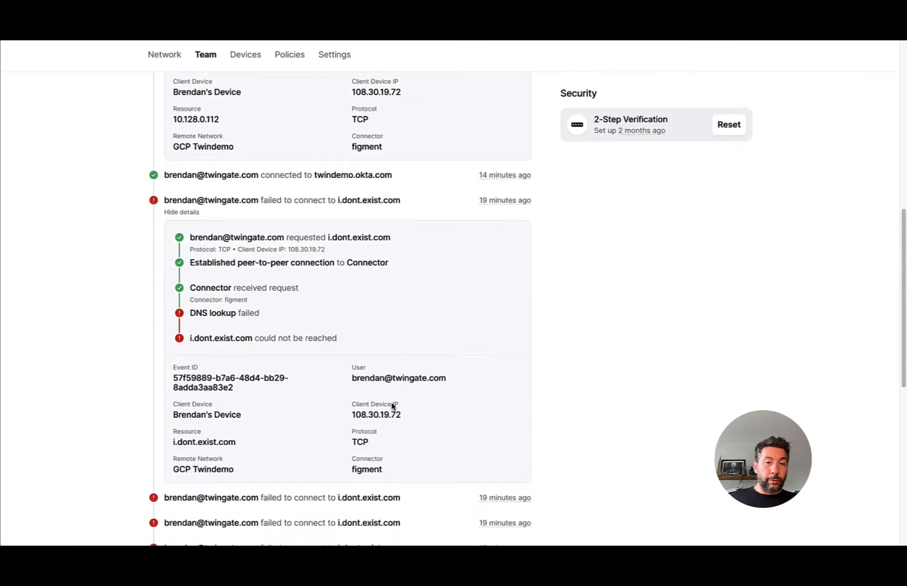
scroll("down", 3)
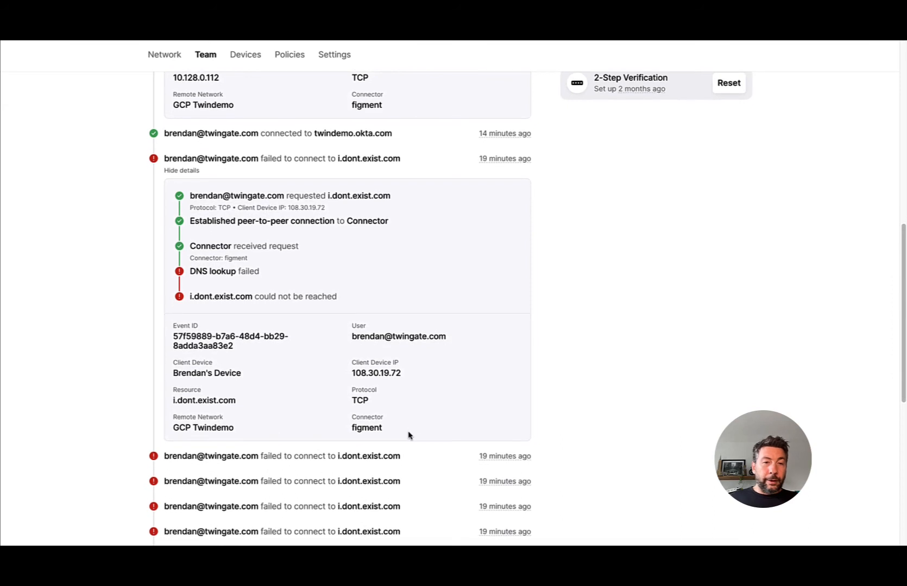
mouse_move(231, 347)
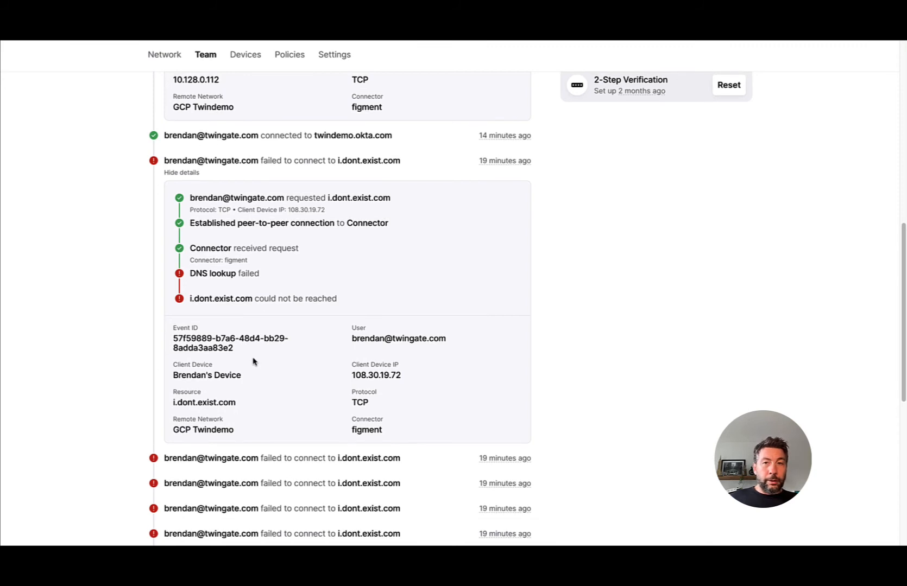
scroll("down", 3)
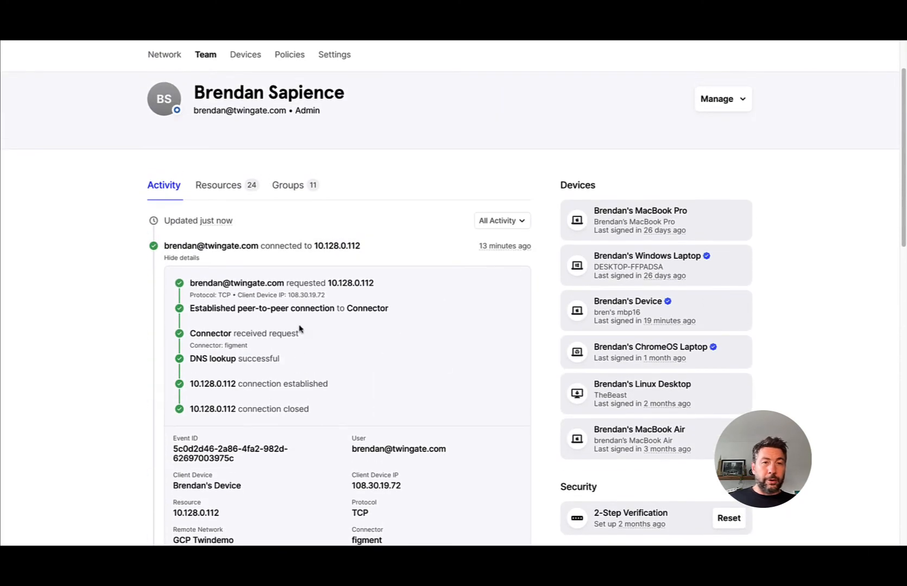
mouse_move(337, 261)
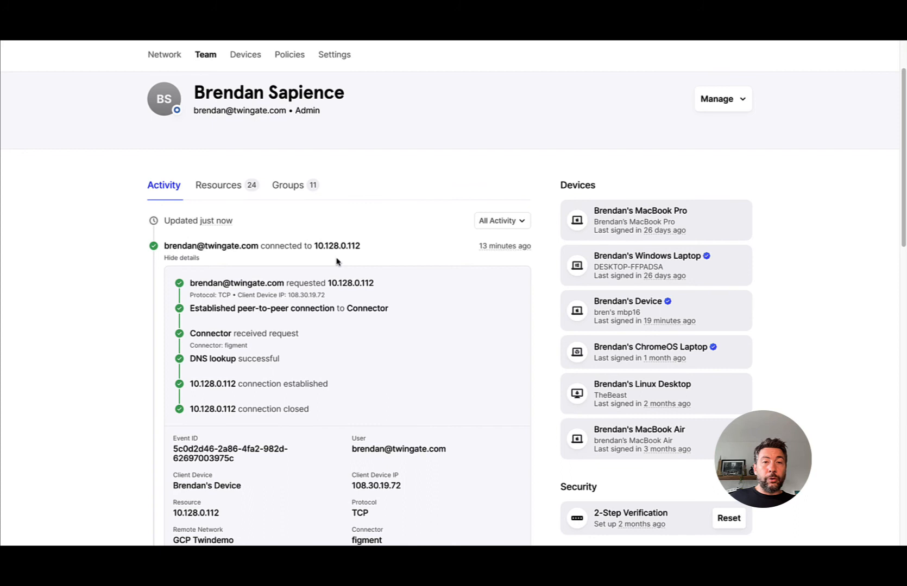
mouse_move(337, 246)
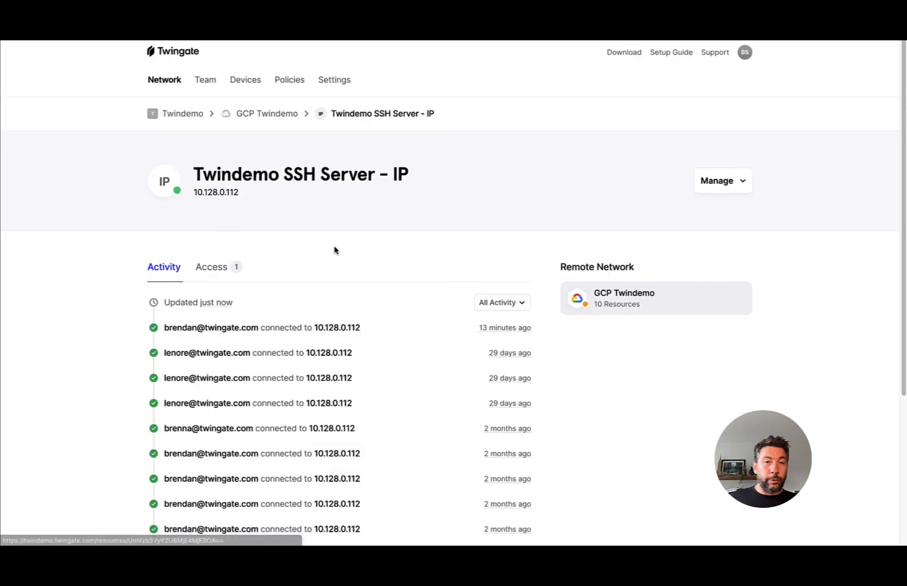
mouse_move(90, 448)
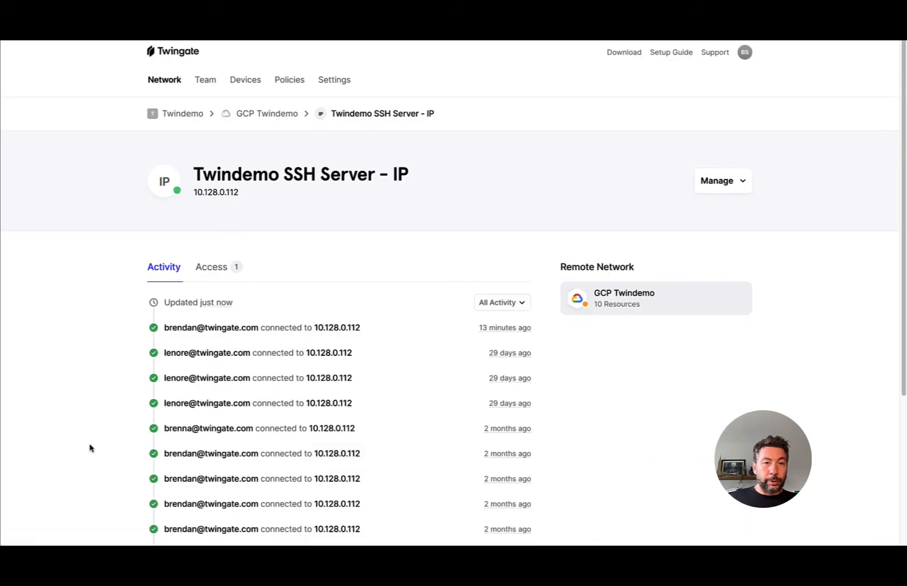
Step: Scroll the SSH server resource's activity list and follow 'generate a report' to Settings > Reports
scroll("down", 3)
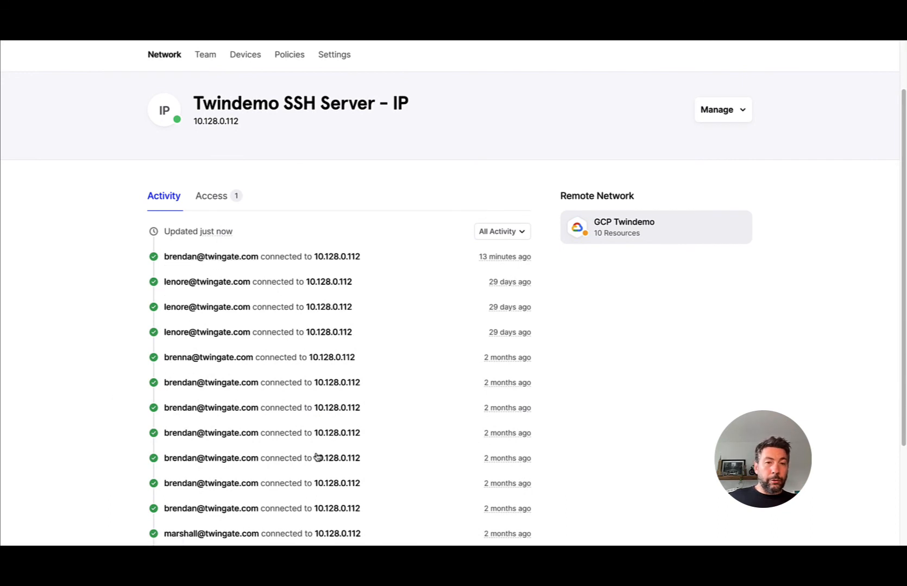
scroll("down", 3)
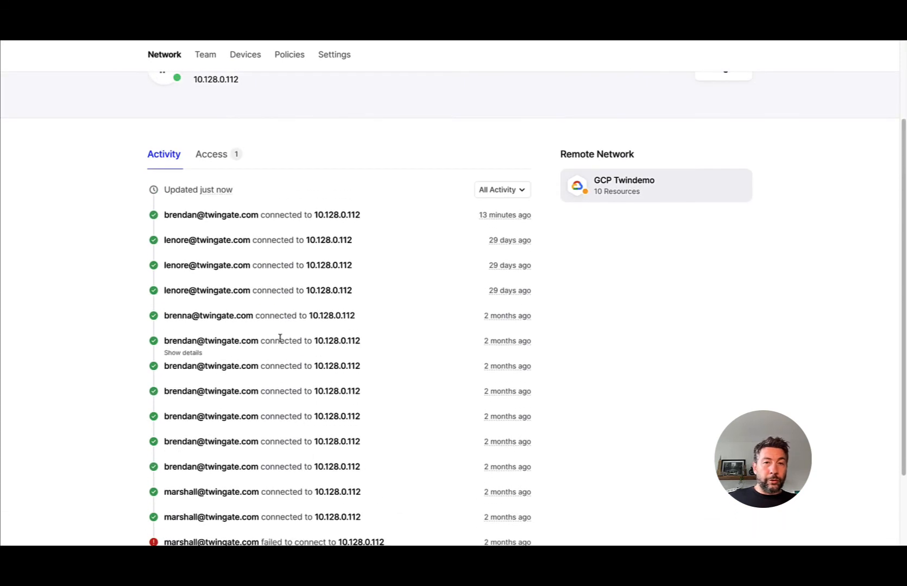
scroll("down", 3)
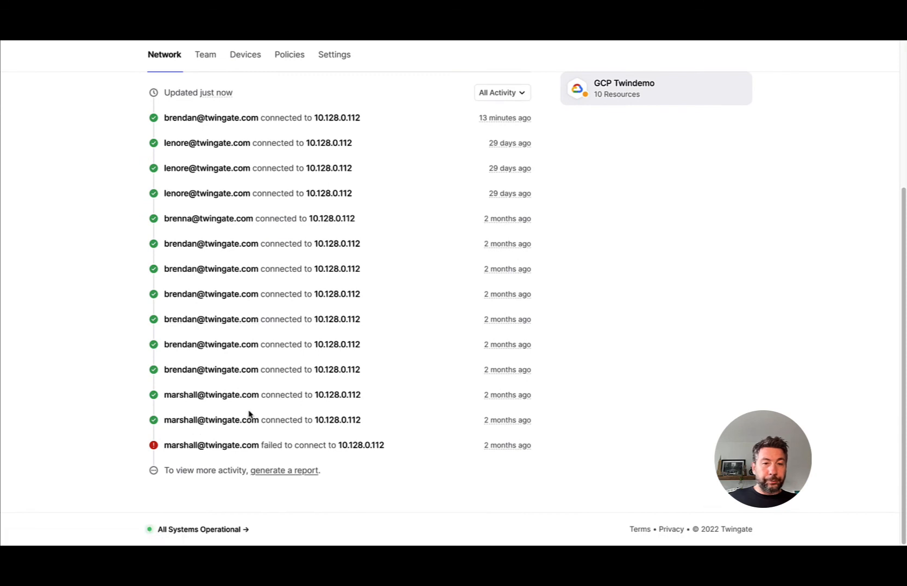
mouse_move(283, 470)
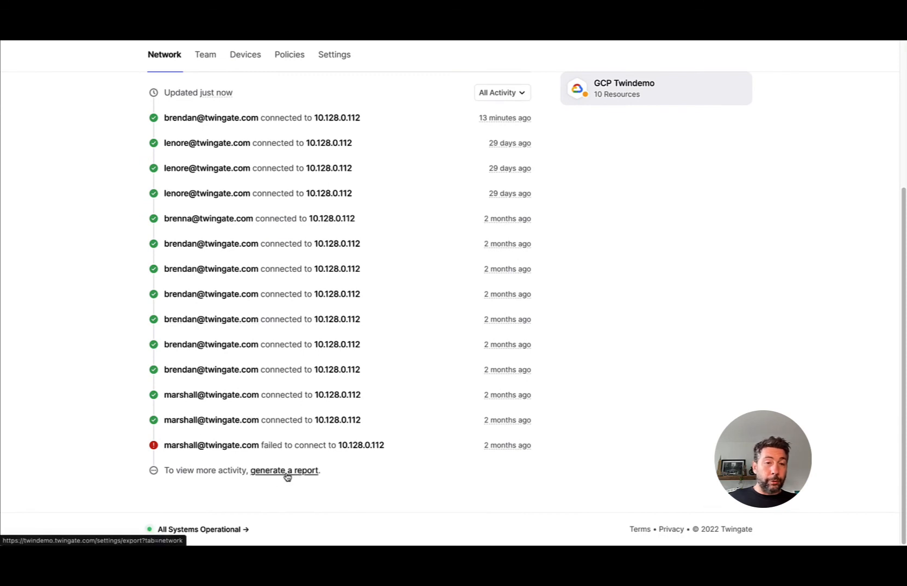
left_click(283, 470)
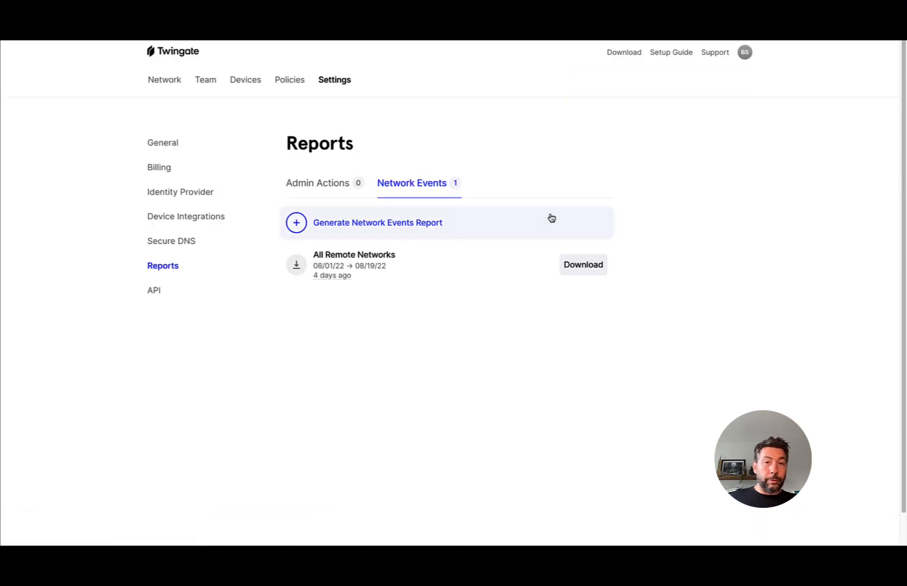
mouse_move(433, 192)
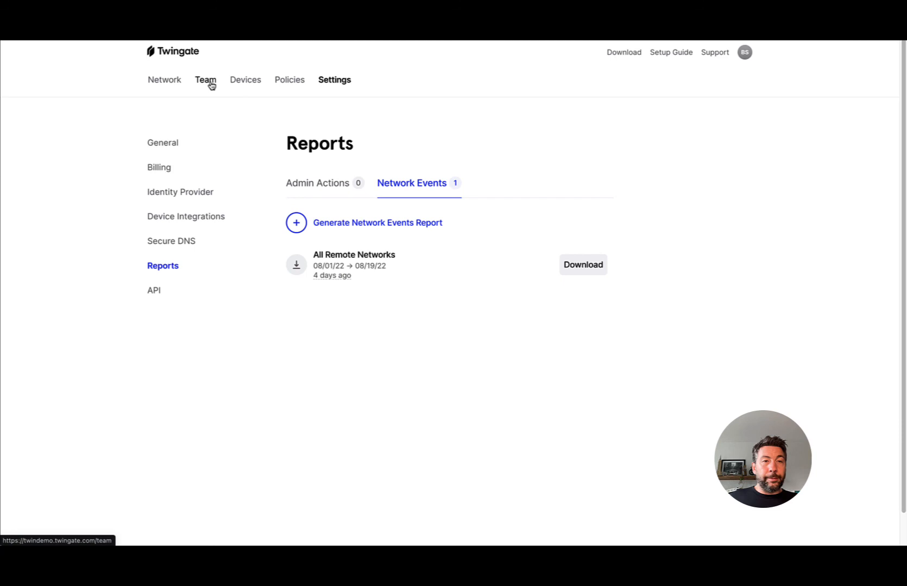
Step: Switch to the Devices page listing 51 devices with owners, client and OS versions
left_click(245, 79)
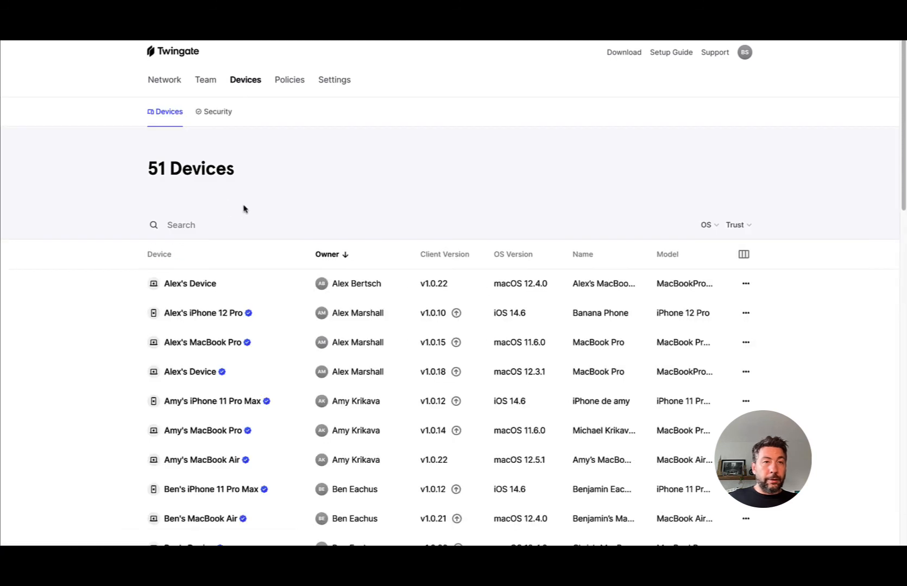